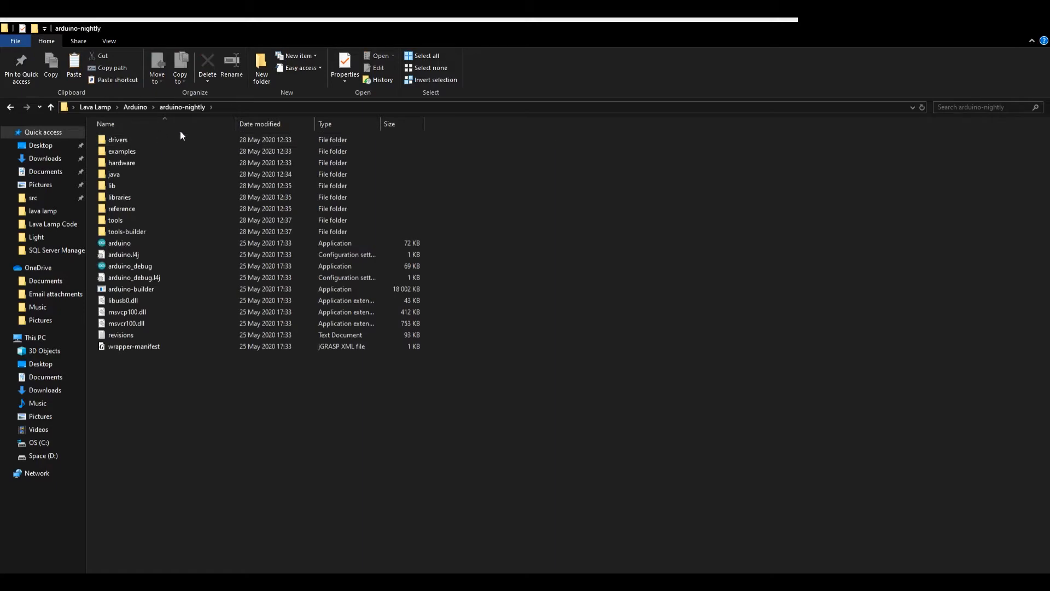
# Step: Launch the Arduino IDE from the arduino-nightly folder, opening the Lava_Lamp sketch
pyautogui.click(119, 242)
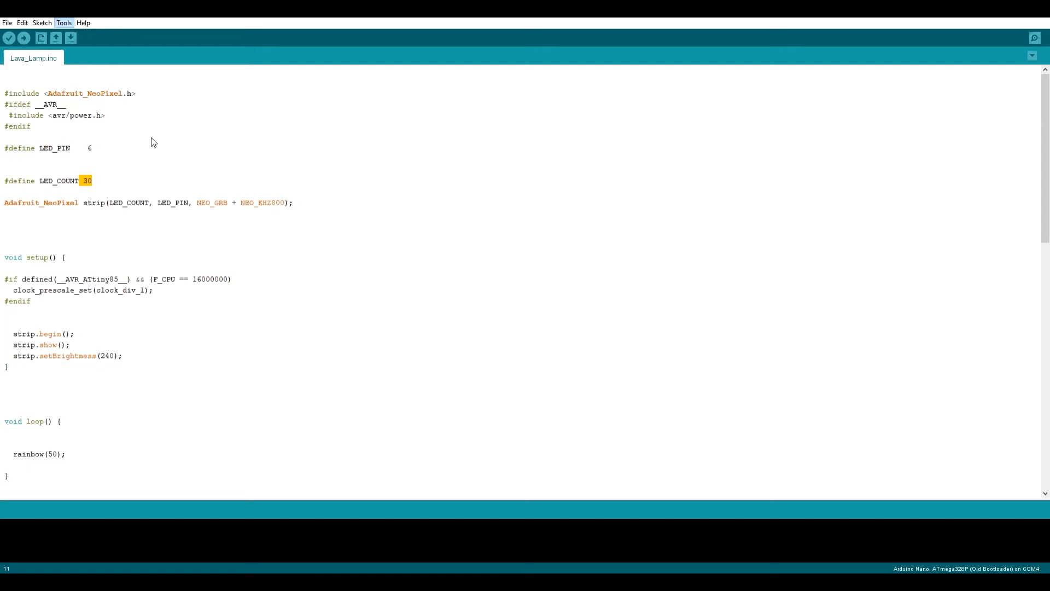
pyautogui.moveTo(9, 39)
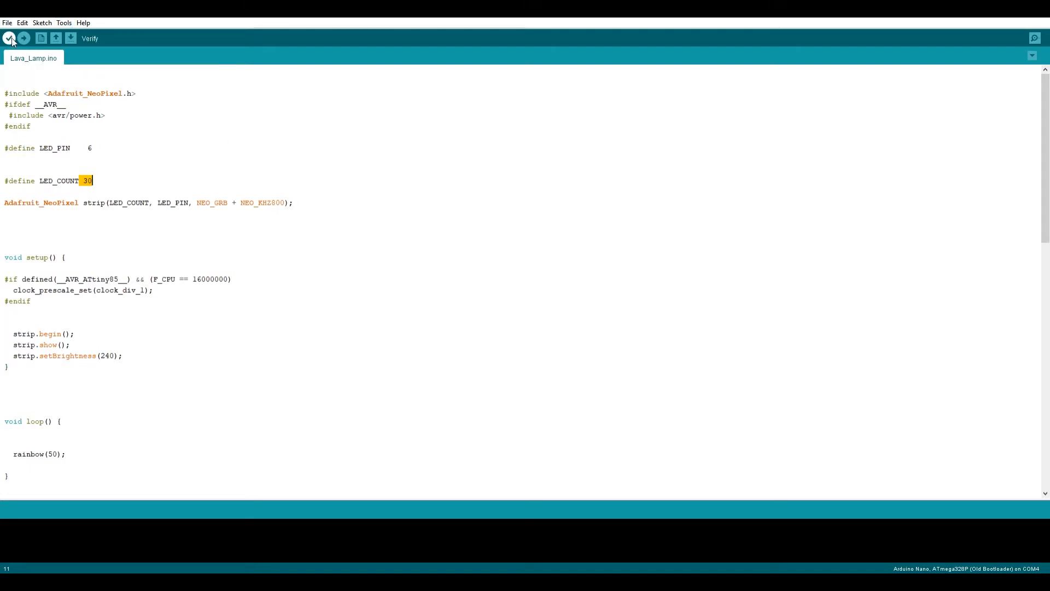
# Step: Start verifying the Lava_Lamp sketch to check it builds for the Arduino Nano
pyautogui.click(9, 38)
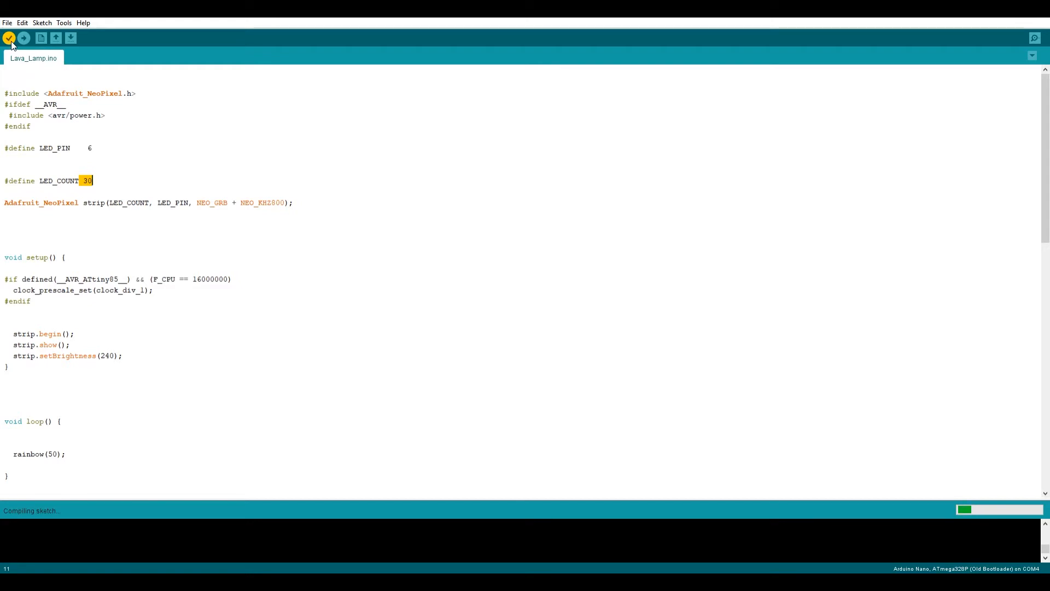